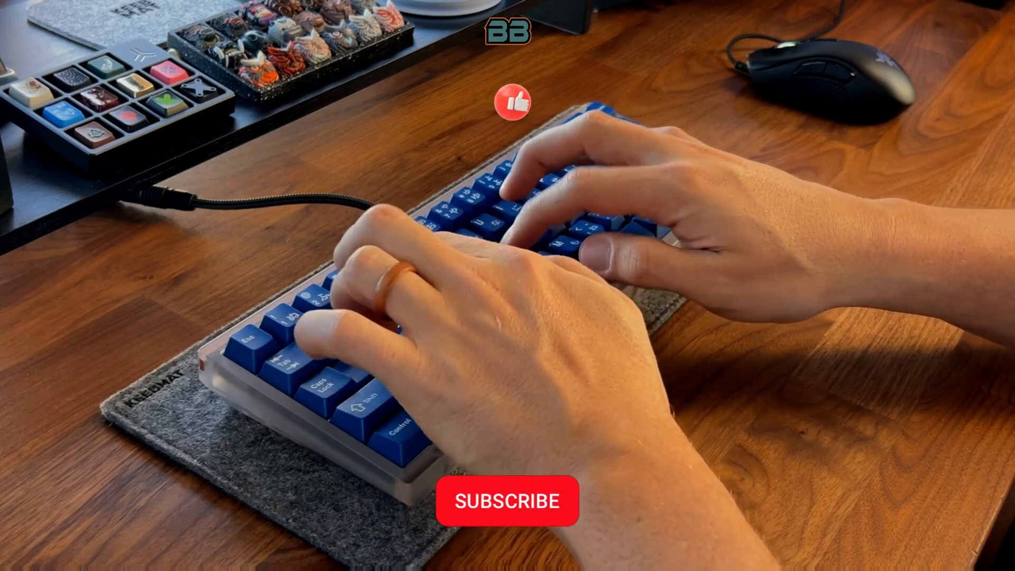
pyautogui.click(506, 501)
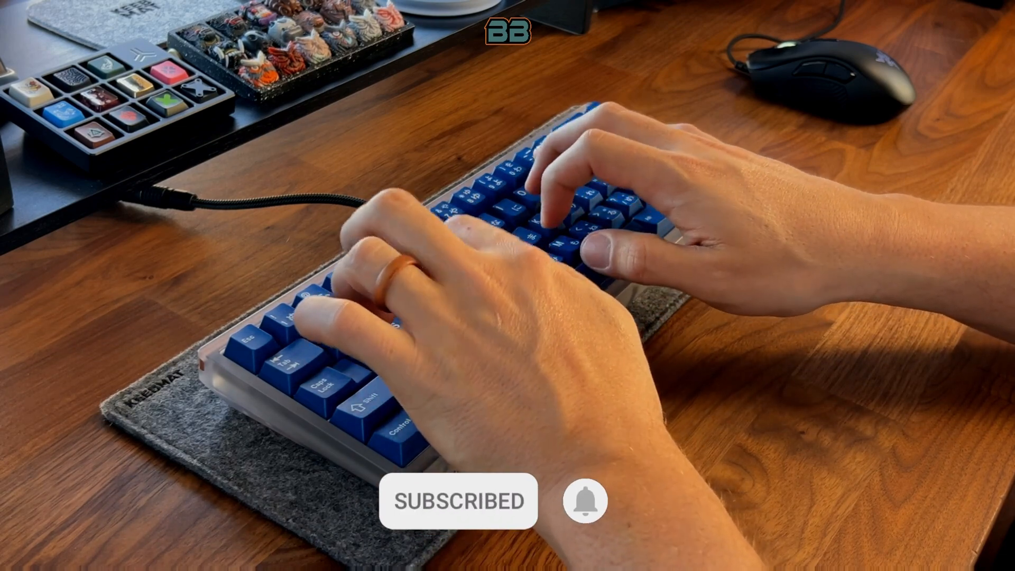